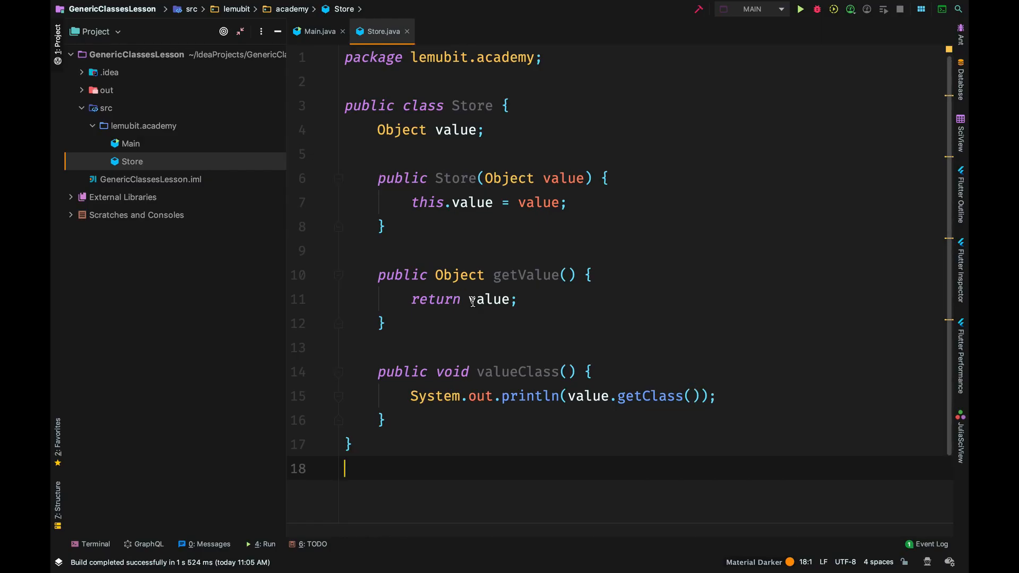
mouse_move(401, 355)
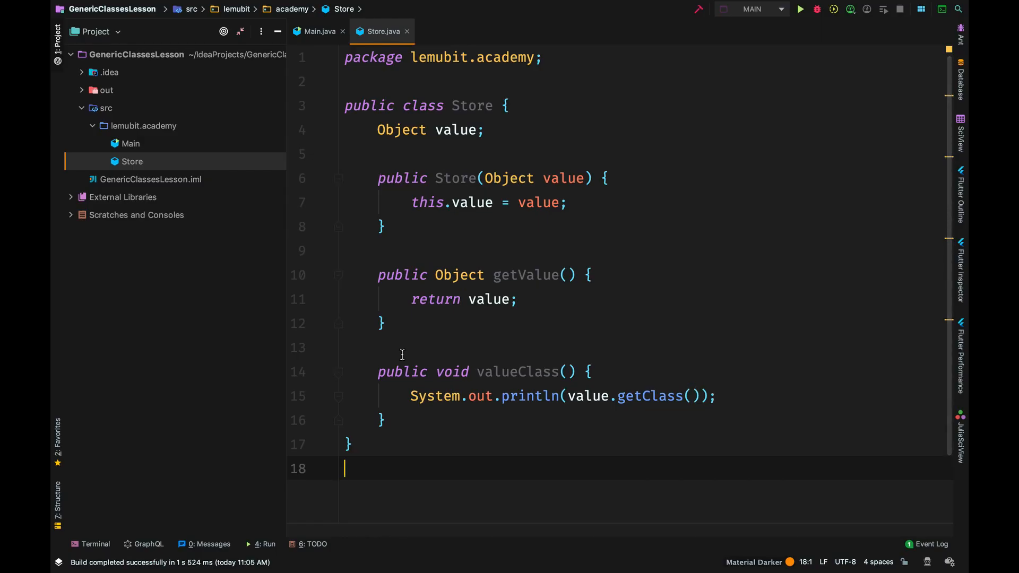
mouse_move(558, 140)
type("<>")
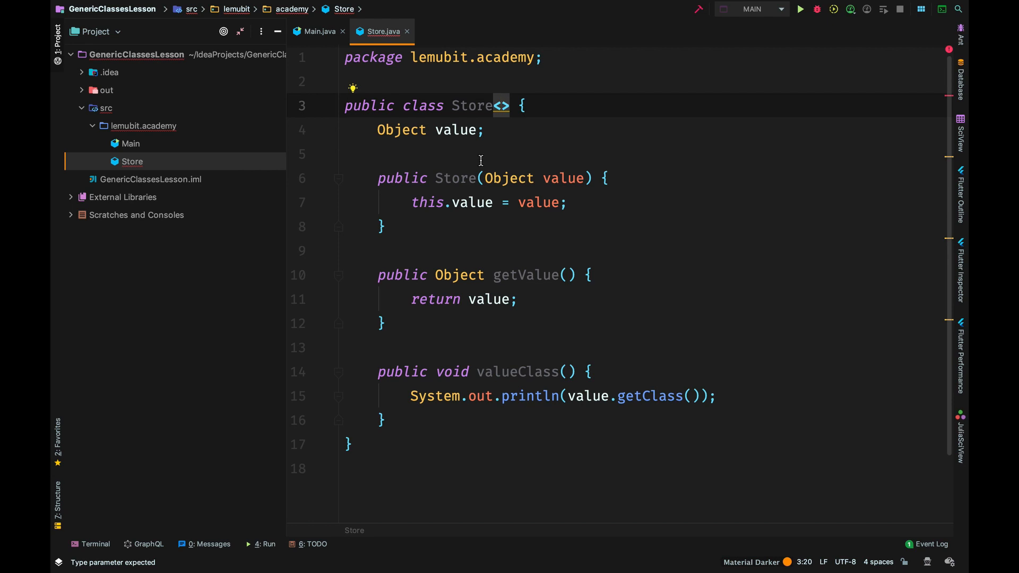
mouse_move(513, 130)
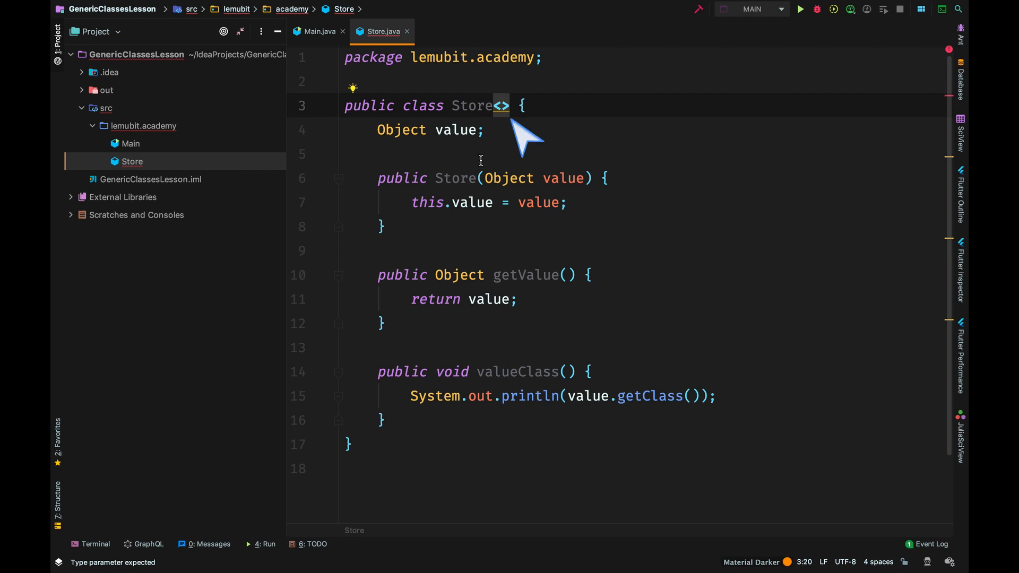
Add the type parameter T so the declaration reads 'public class Store<T>'.
type("T")
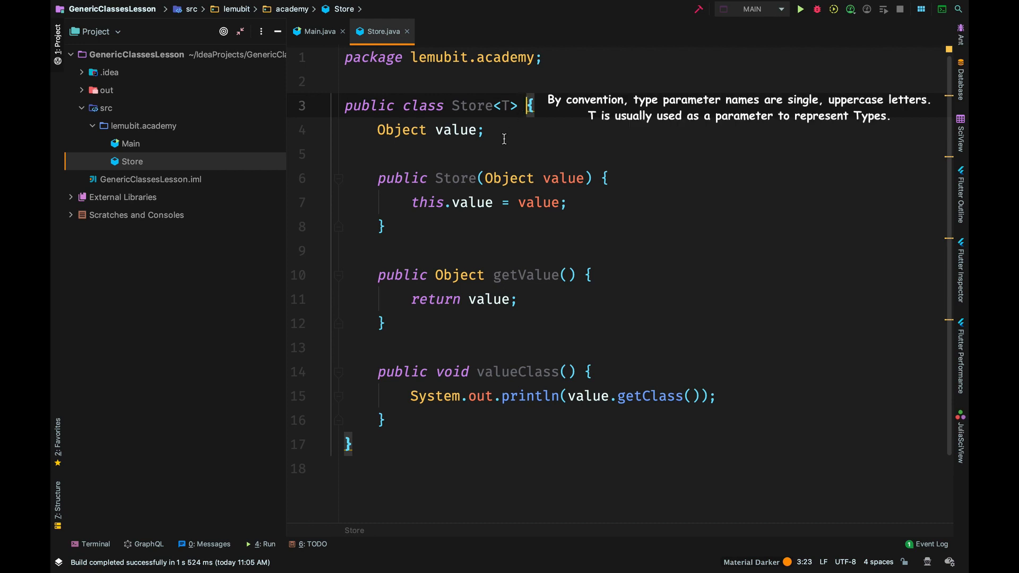
left_click(493, 153)
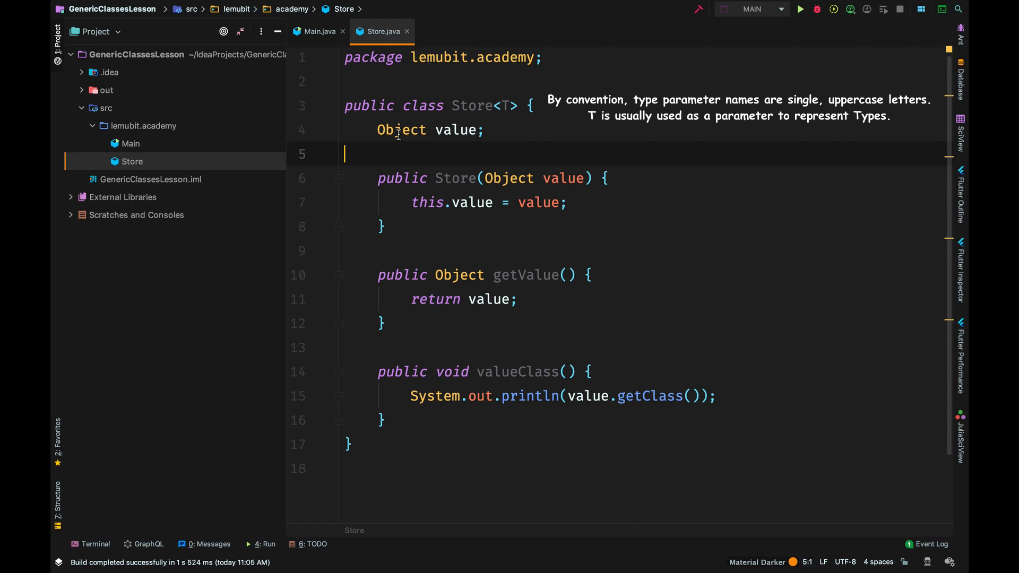
Change the value field's type and getValue's return type from Object to T.
double_click(402, 130)
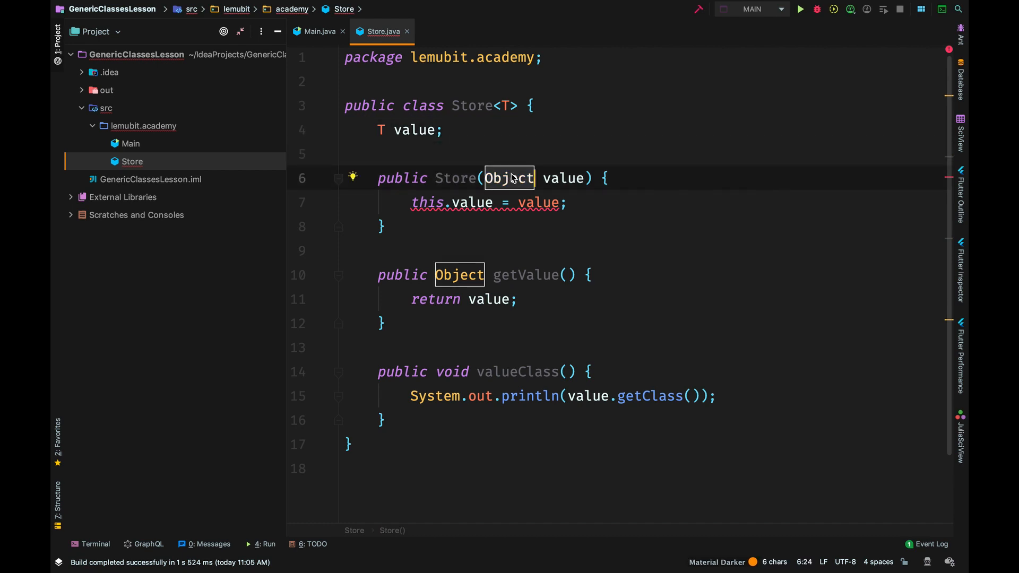
type("T")
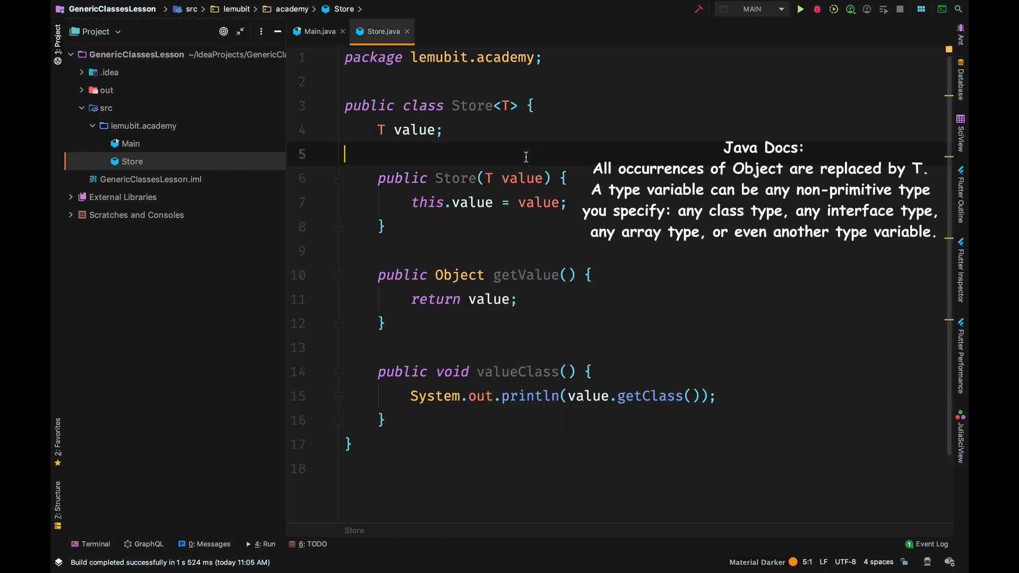
double_click(460, 274)
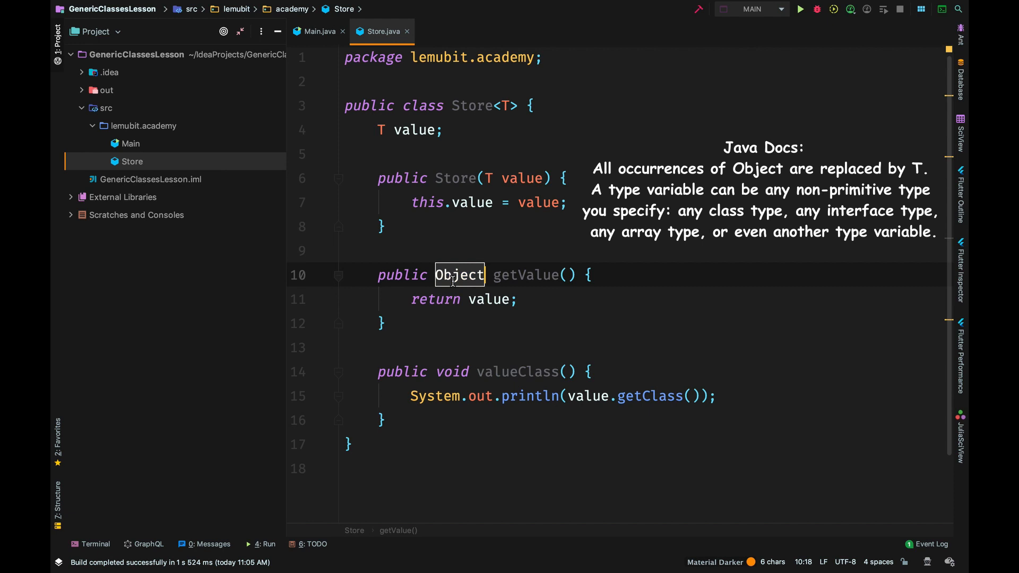
type("T")
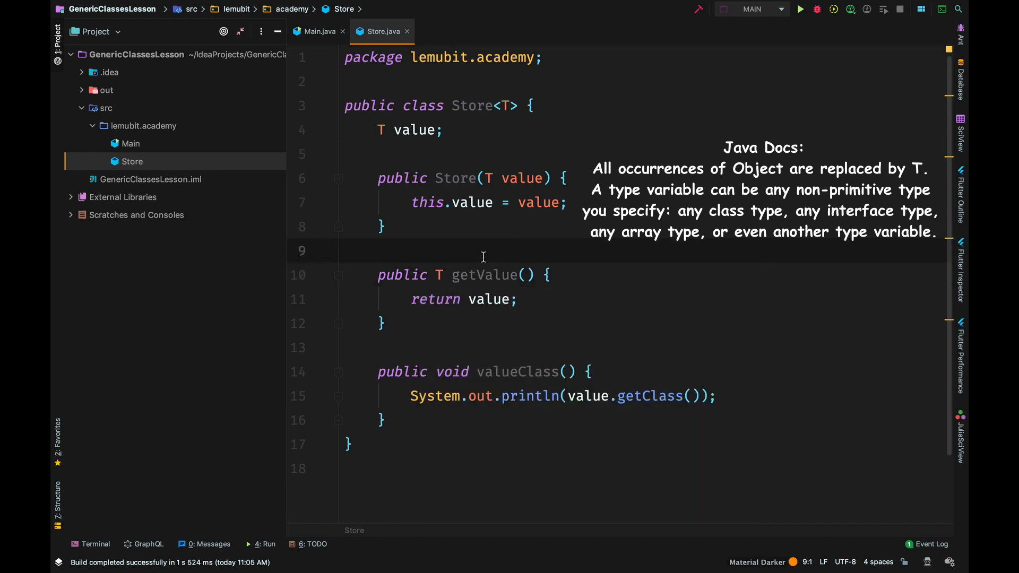
left_click(401, 343)
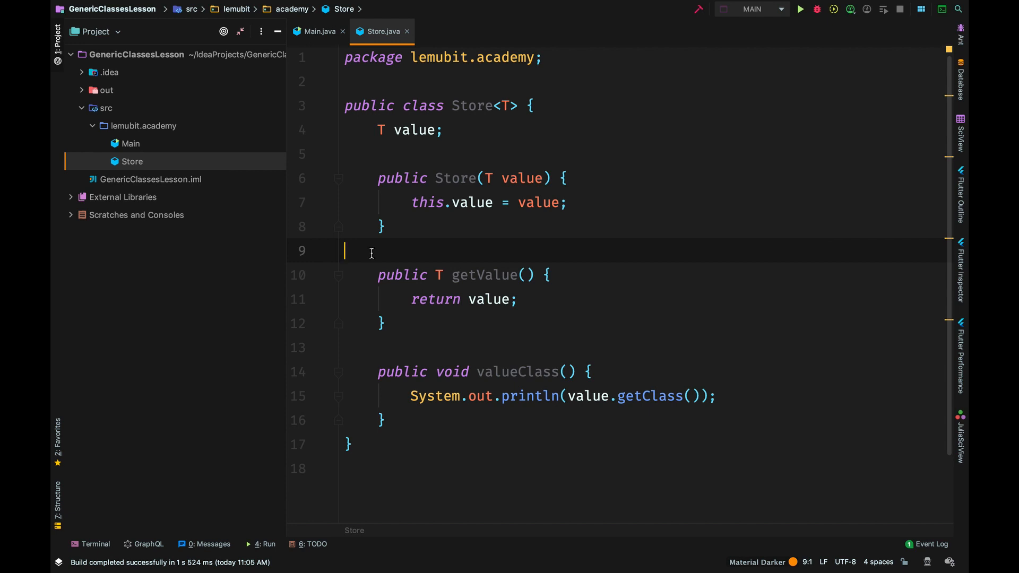
mouse_move(527, 139)
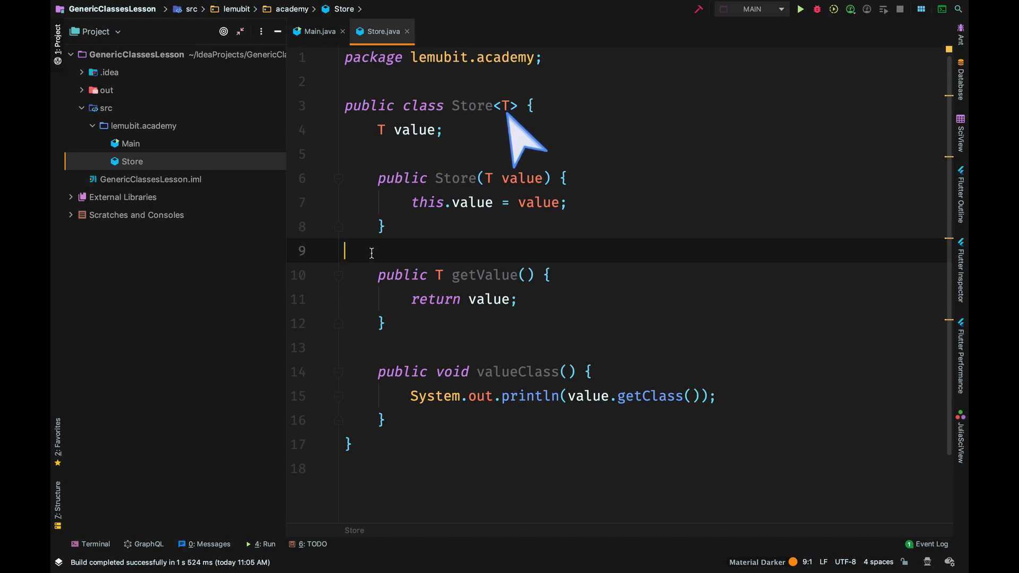
mouse_move(510, 140)
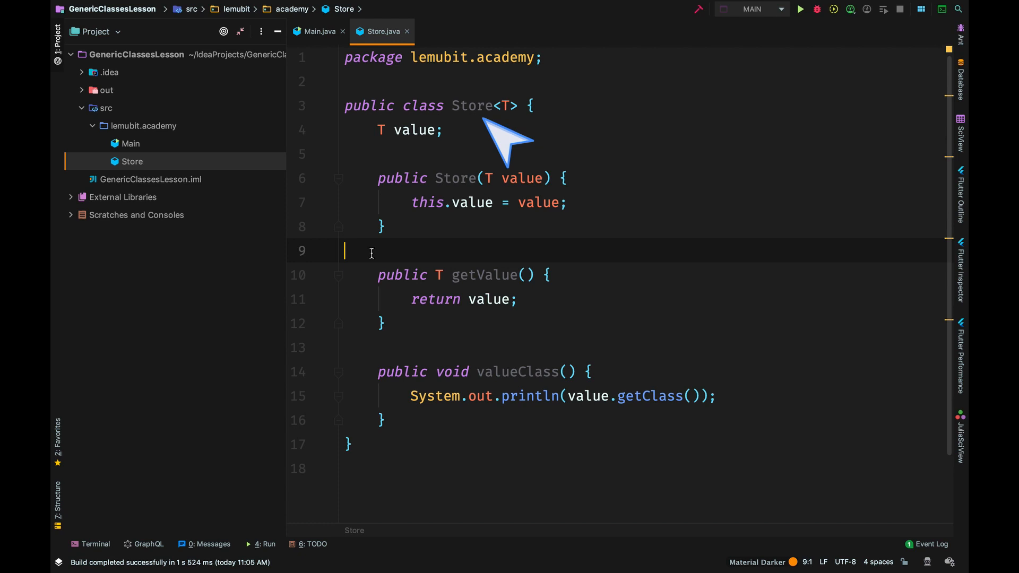
mouse_move(487, 136)
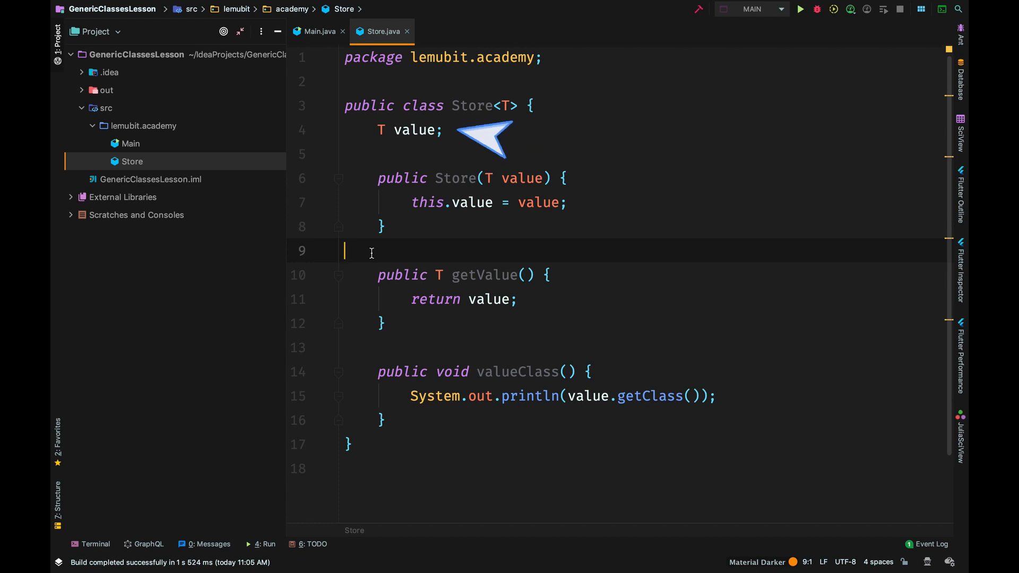
mouse_move(494, 130)
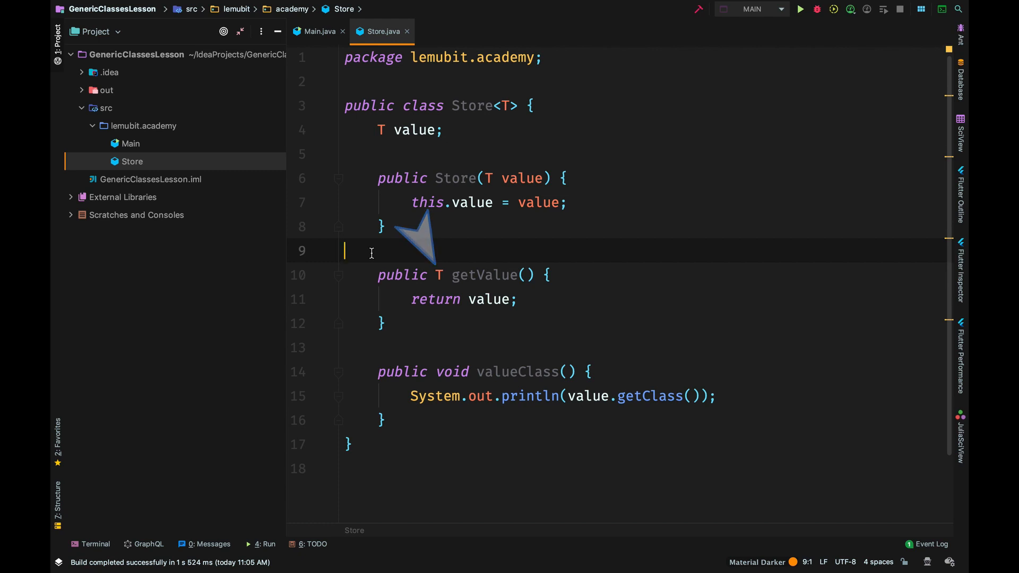
left_click(442, 130)
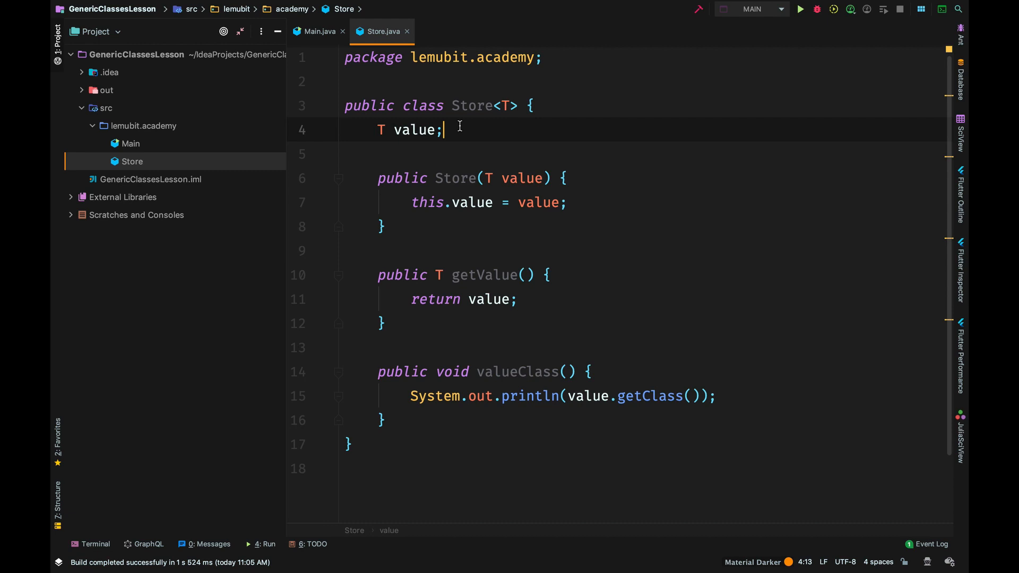
type("Strin")
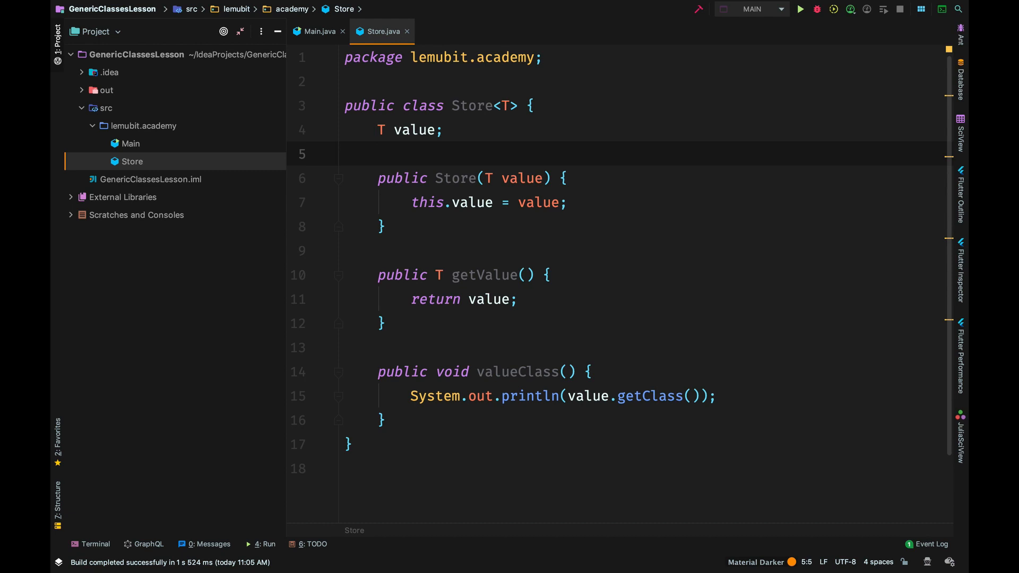
left_click(379, 154)
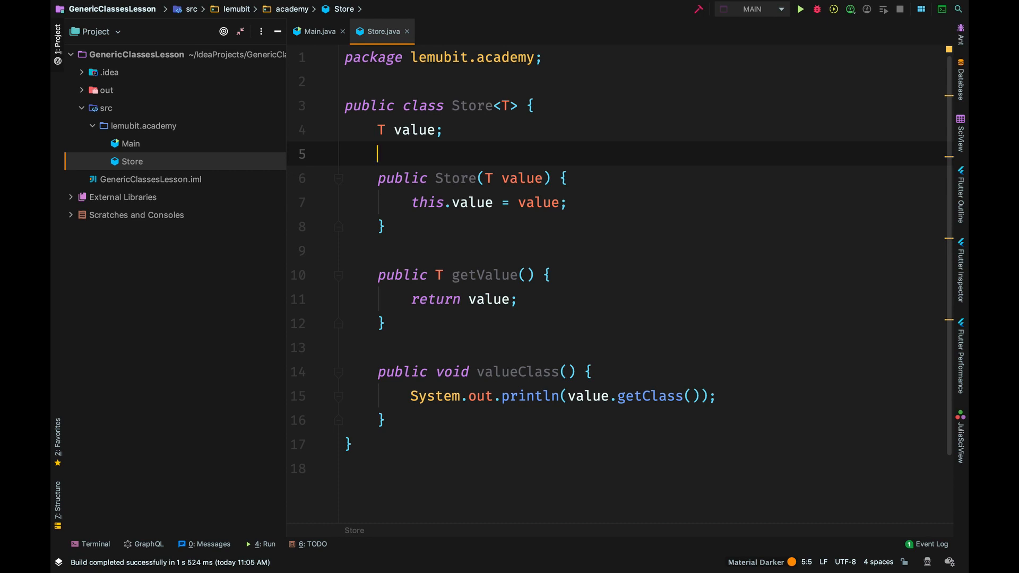
In Main, create var store = new Store<Integer>(4) and add blank lines below.
left_click(318, 31)
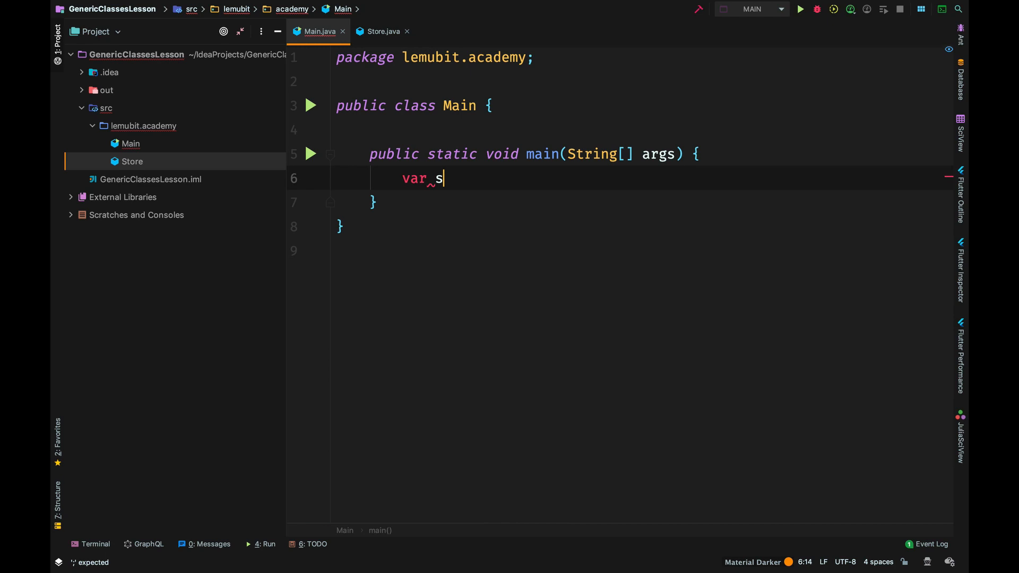
type("tore = new Store<>(")
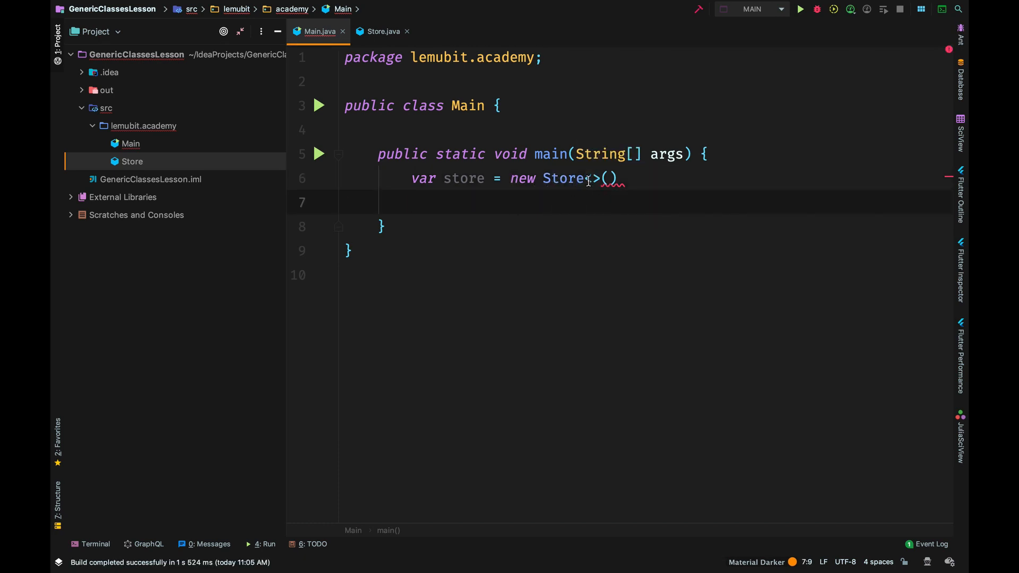
type("<I")
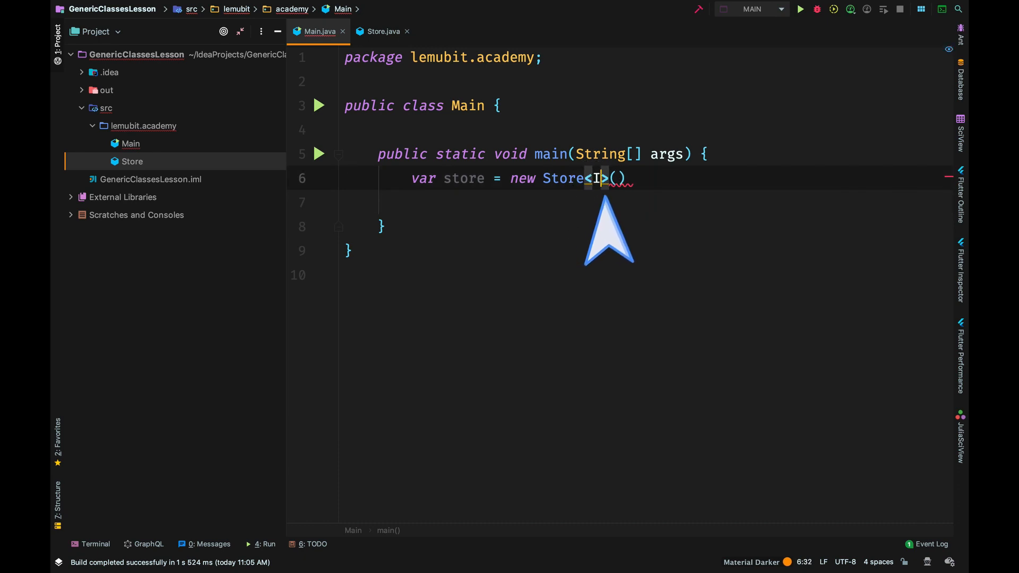
type("nteger")
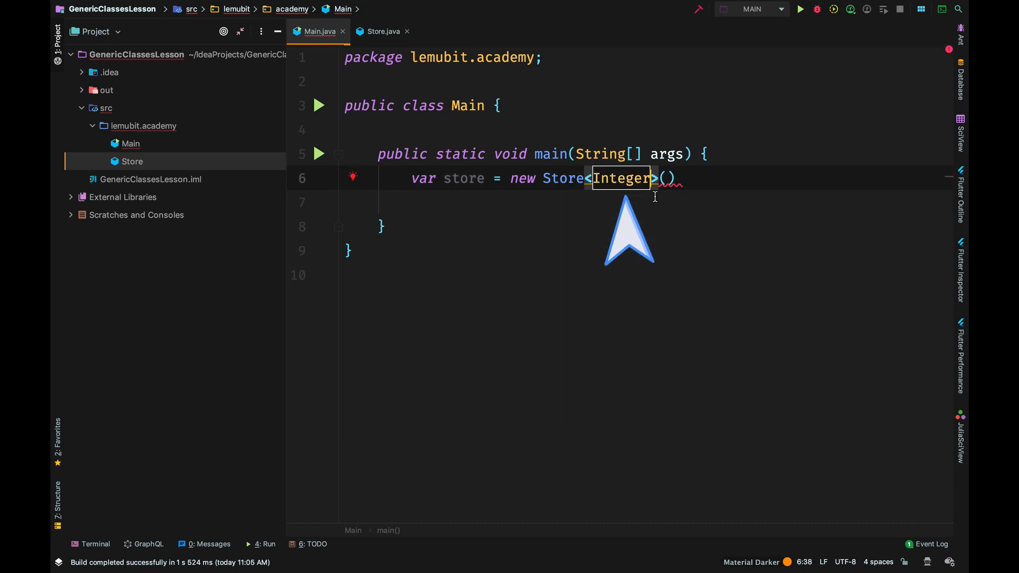
type("4")
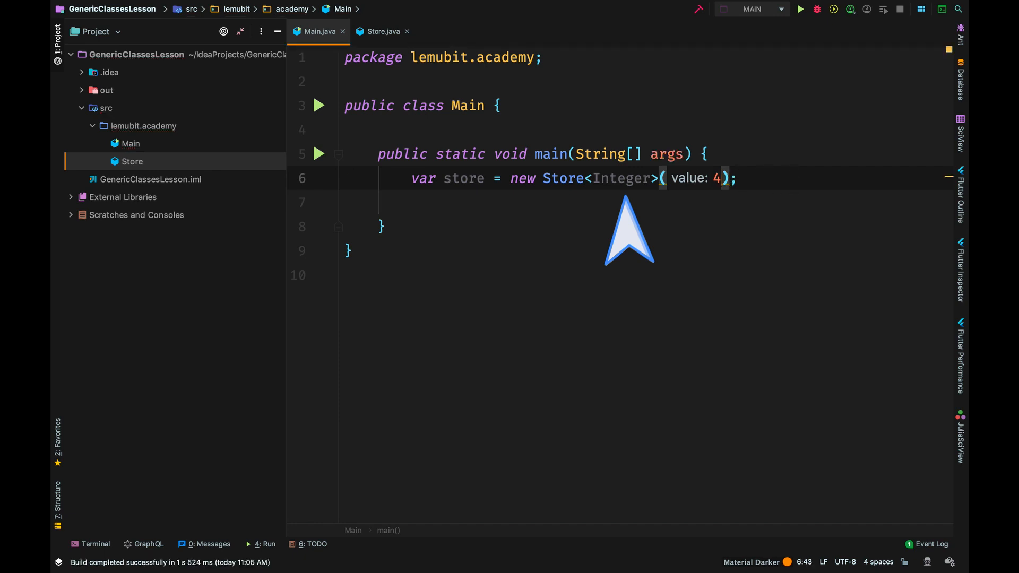
key("enter")
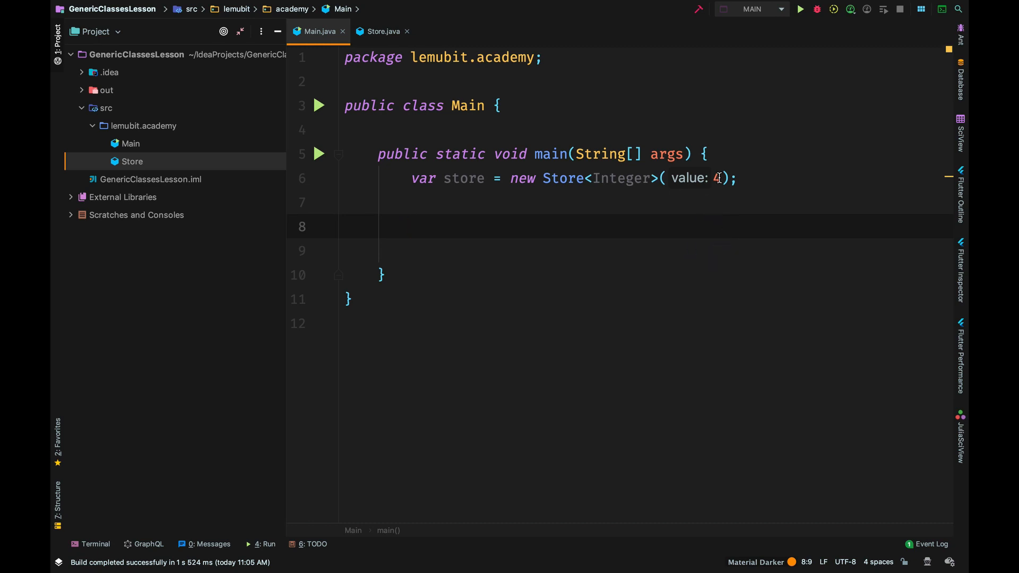
Change the store's type argument from Integer to String, making value 4 an error.
left_click(626, 179)
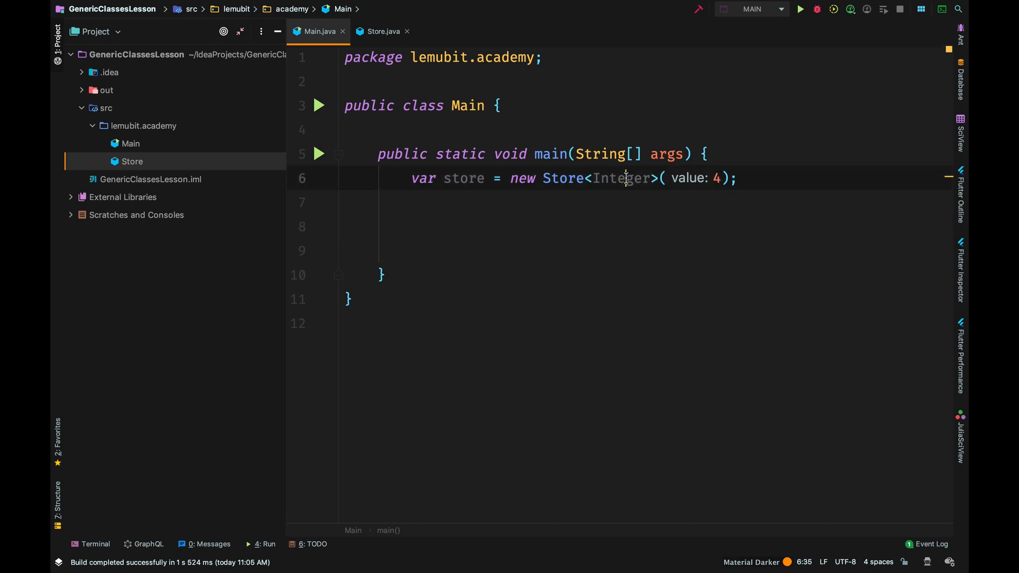
double_click(620, 178)
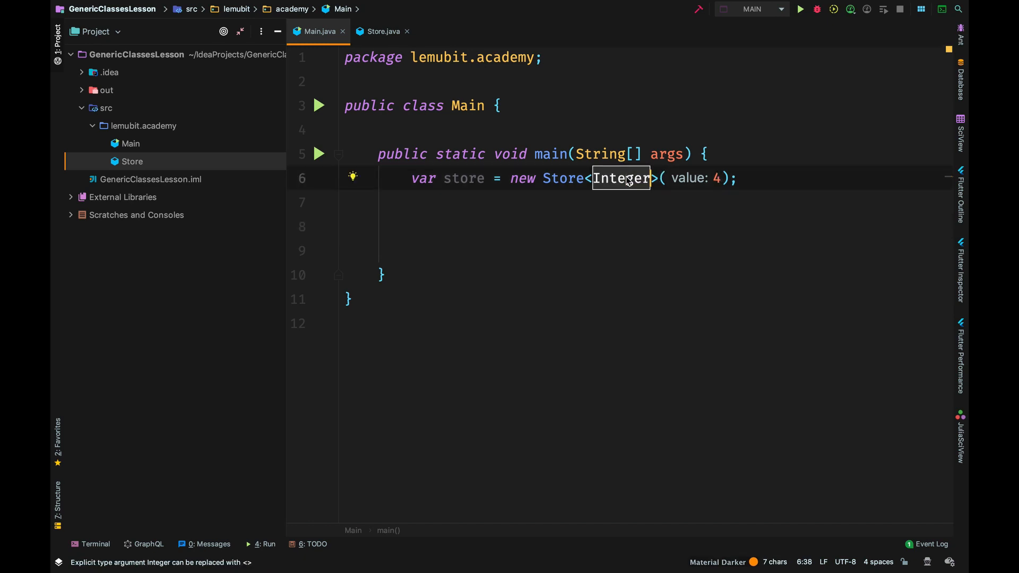
type("Str")
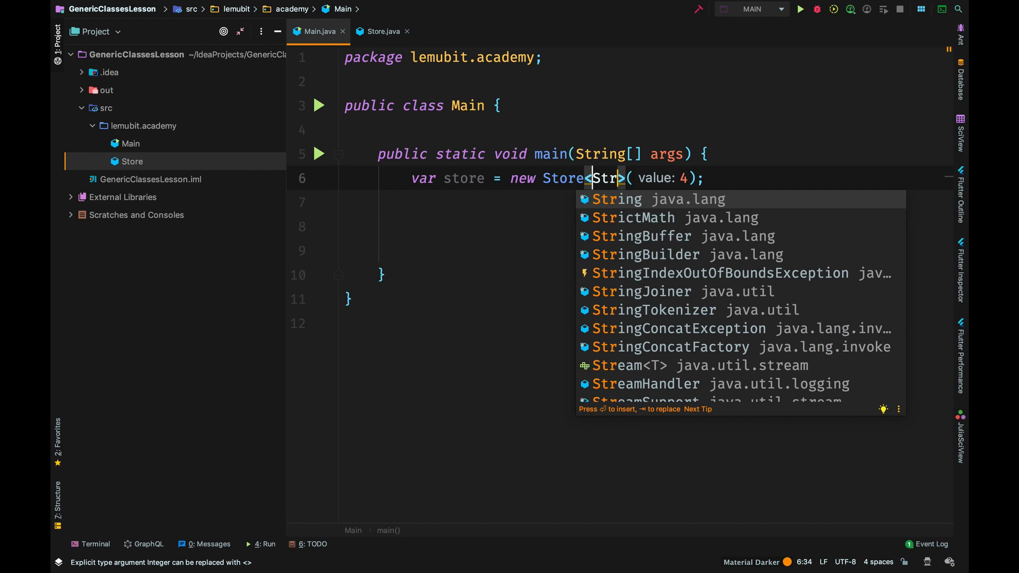
key("Enter")
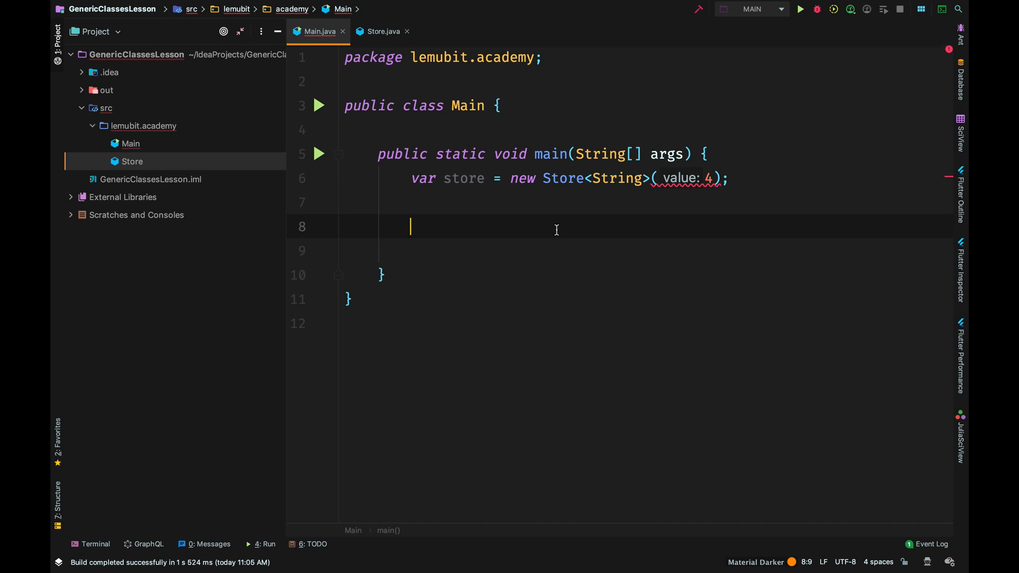
mouse_move(692, 231)
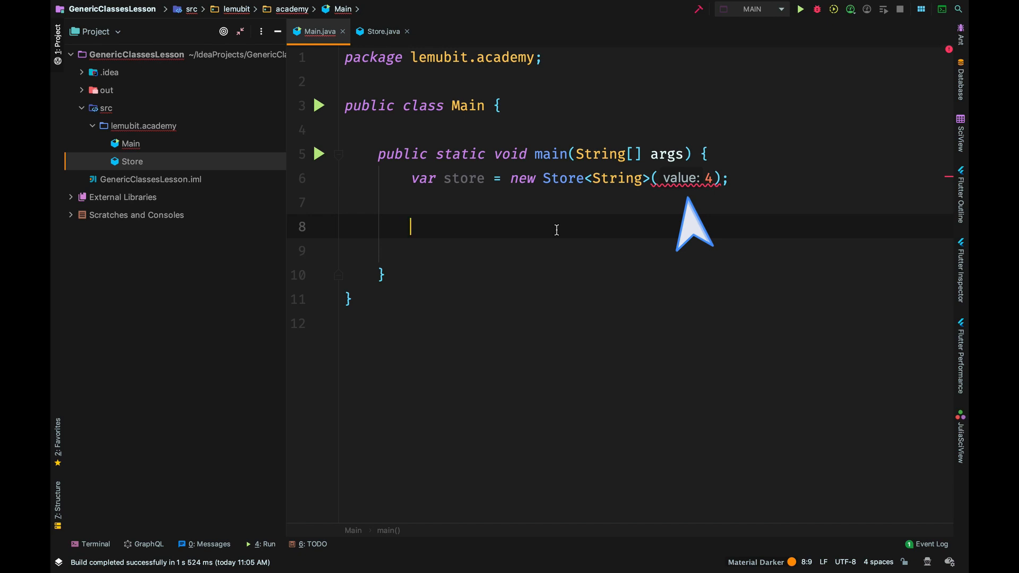
left_click(382, 31)
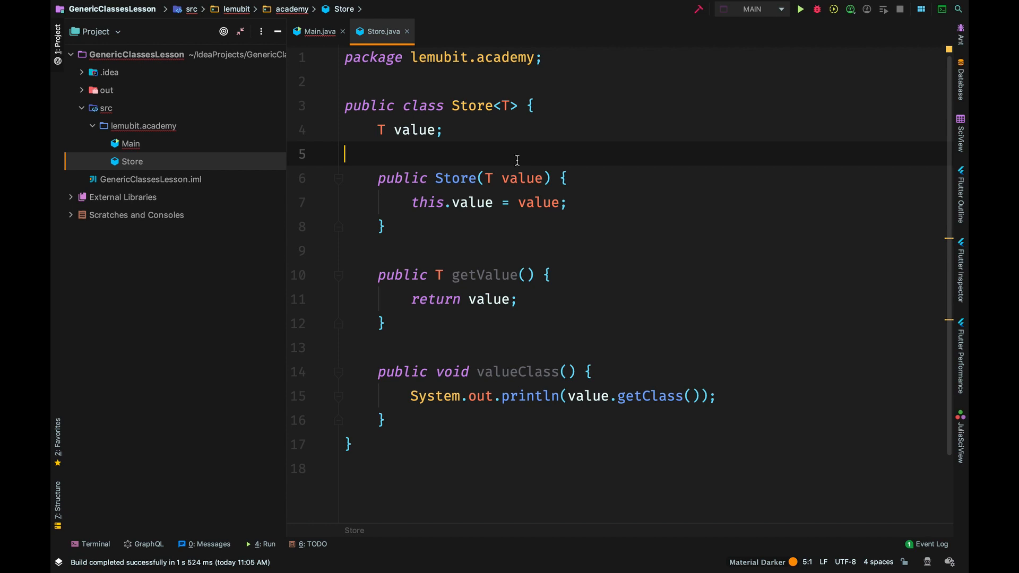
Use Store<Integer> holding 7 and write int x = store.getValue() without a cast.
left_click(313, 32)
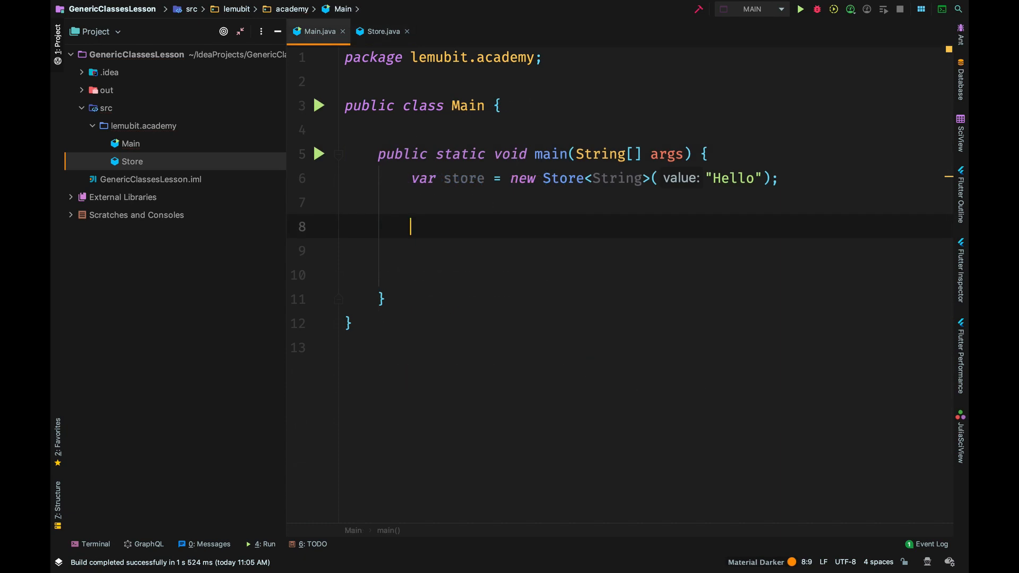
type("int x")
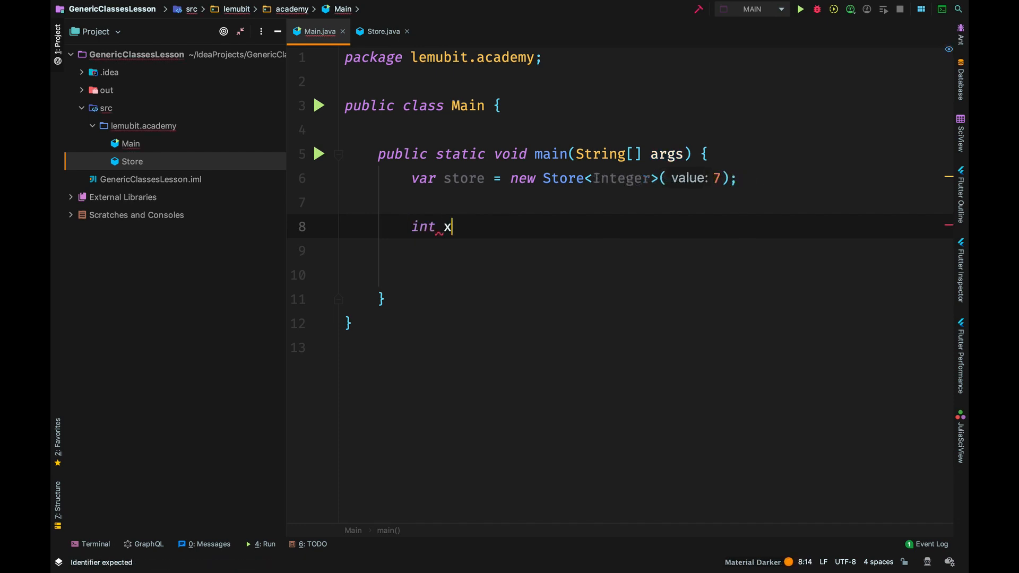
type("= store.getValue();")
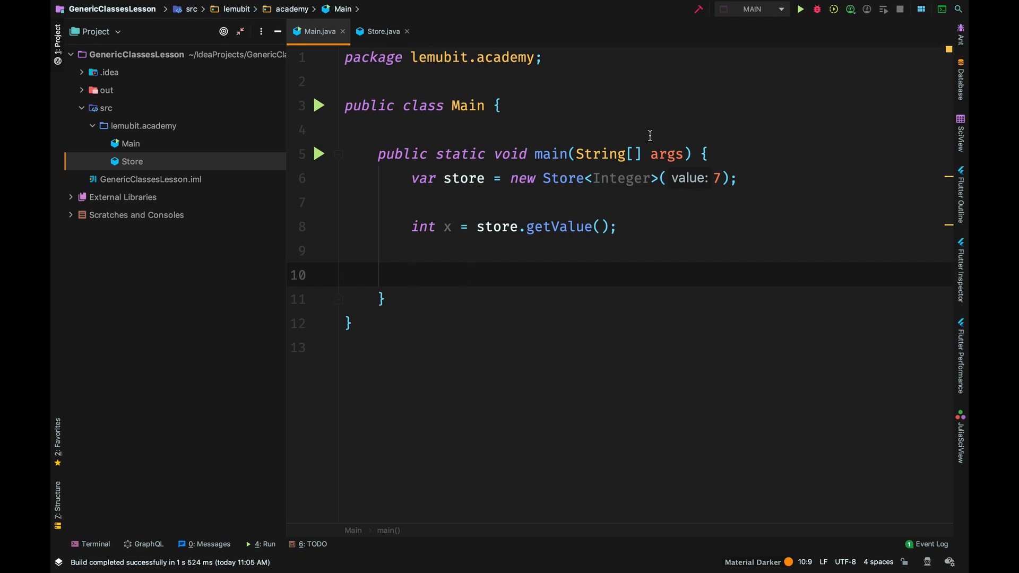
Make the store Store<String> holding "hello", causing an int/String mismatch on x.
double_click(620, 179)
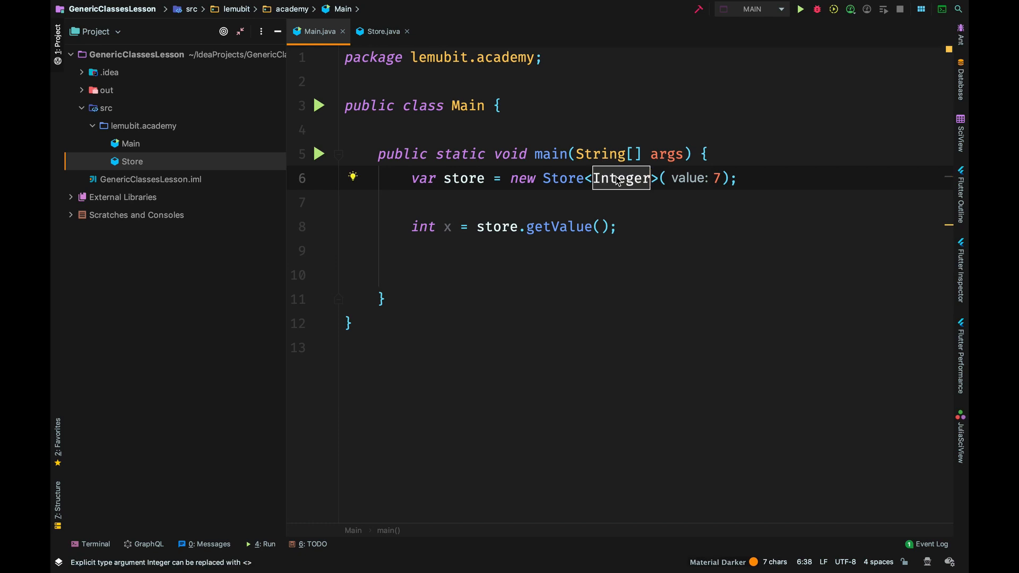
type("Stri")
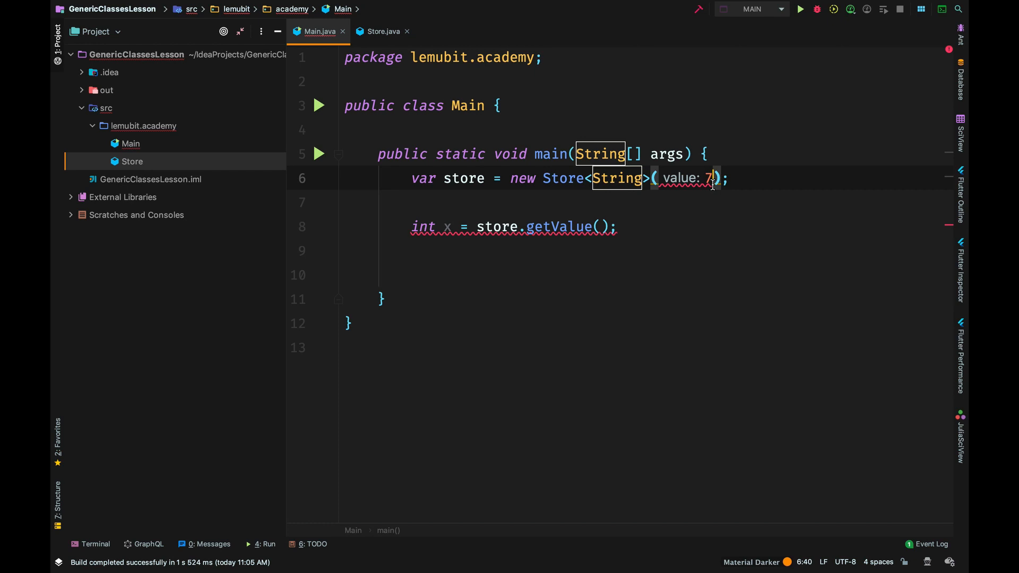
type("\"hello\"")
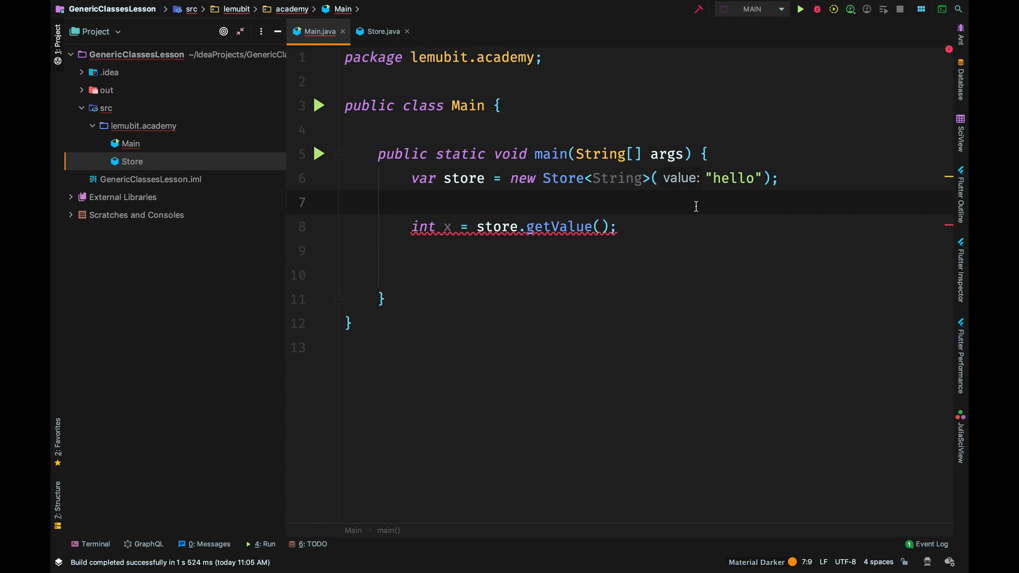
mouse_move(680, 207)
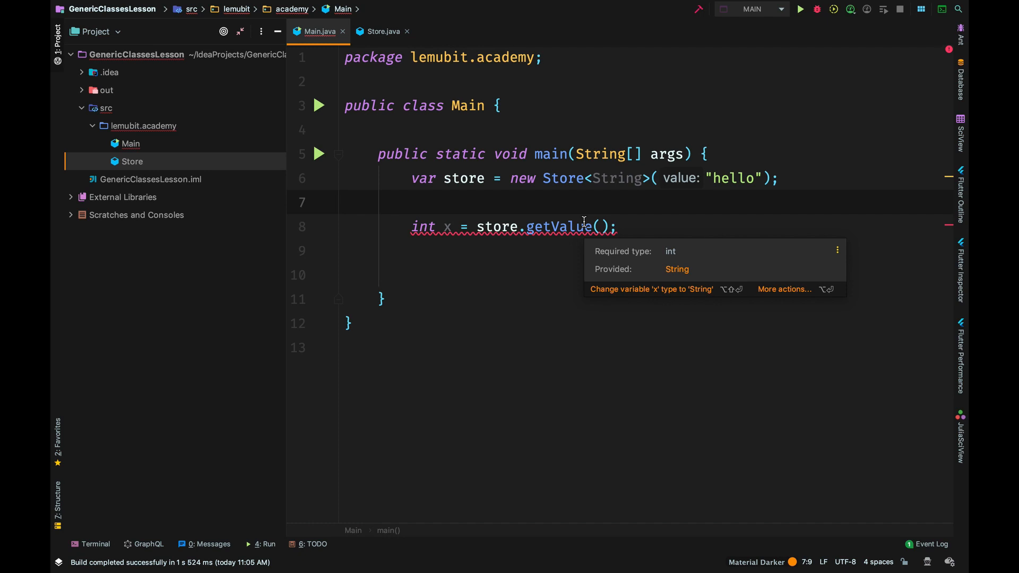
Dismiss the mismatch tooltip and restore Store<Integer> holding 5, then view Store.java.
left_click(410, 202)
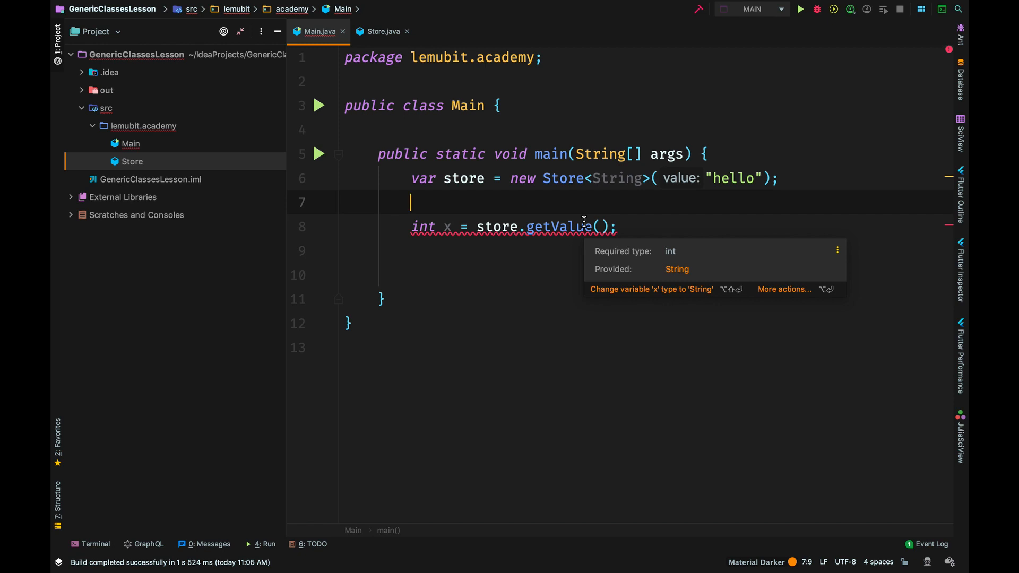
mouse_move(585, 216)
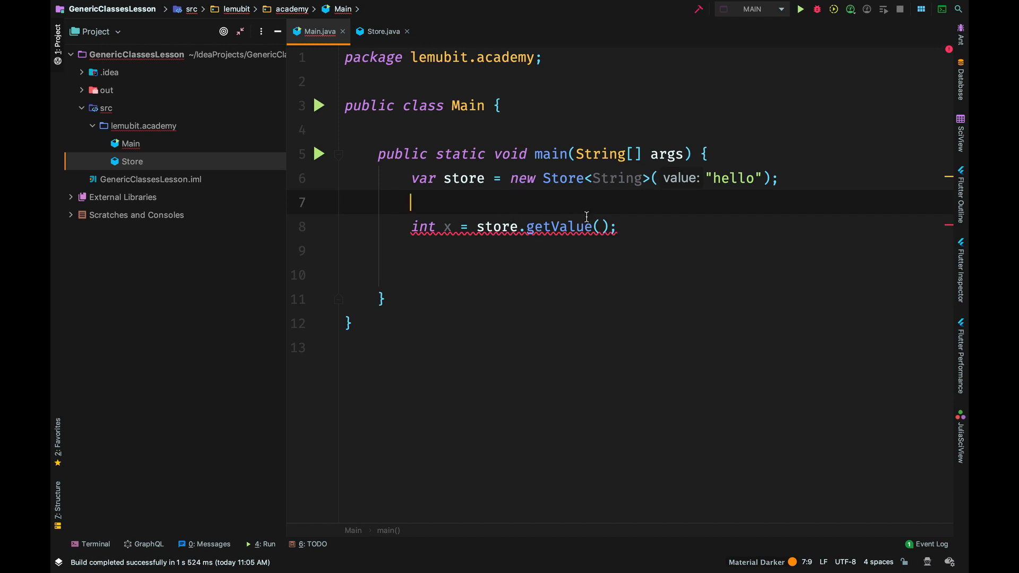
mouse_move(645, 220)
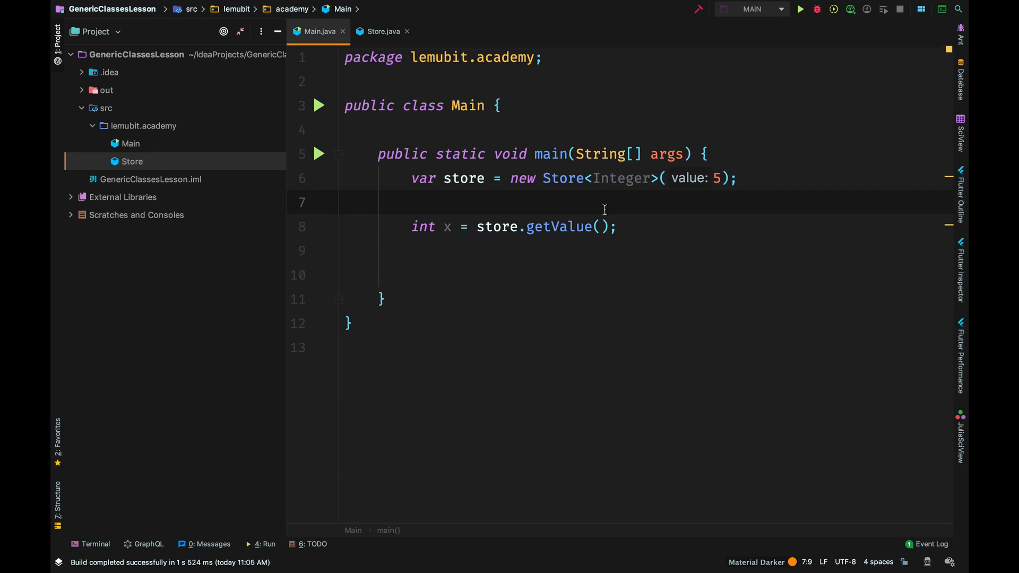
mouse_move(338, 70)
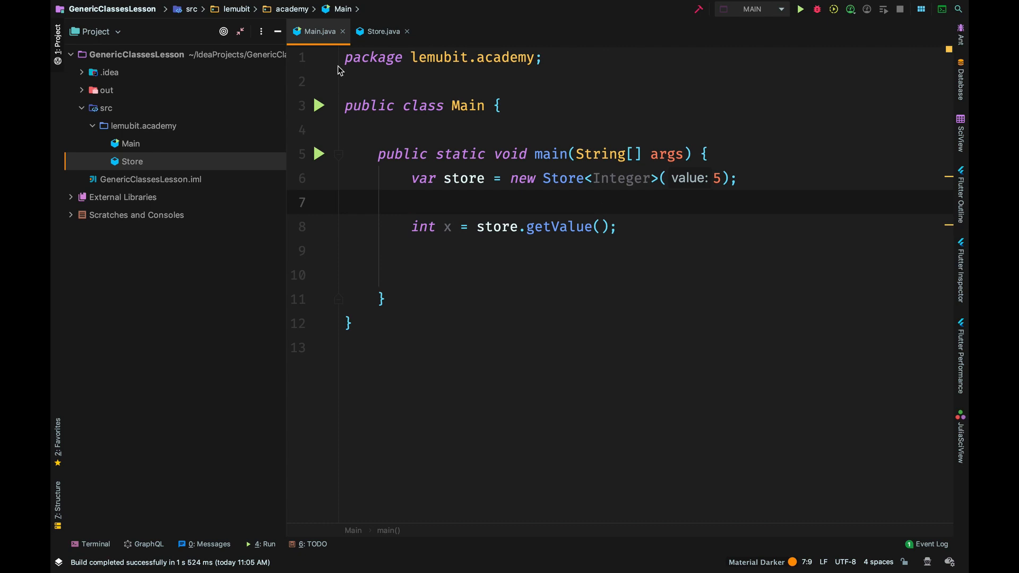
left_click(382, 32)
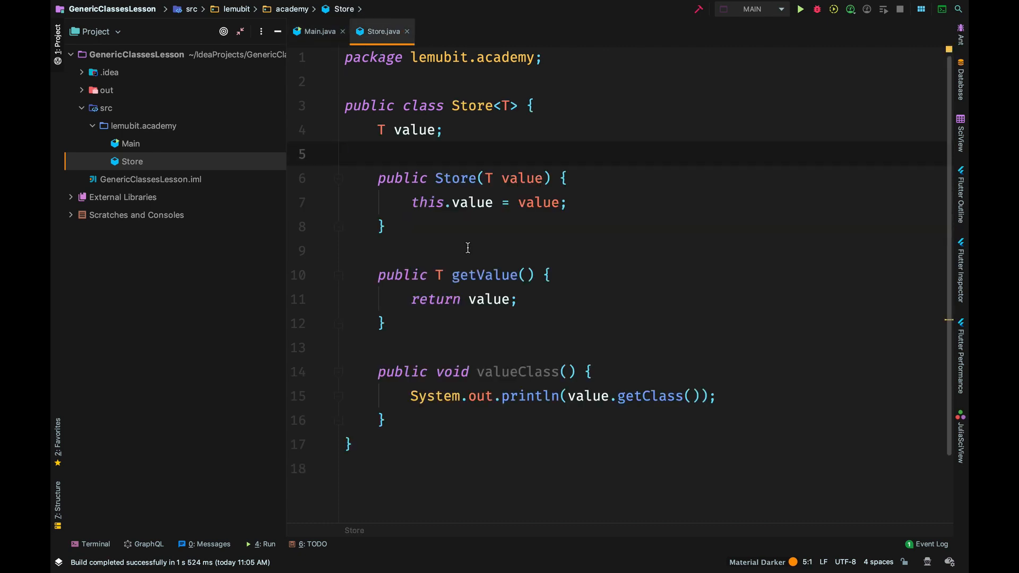